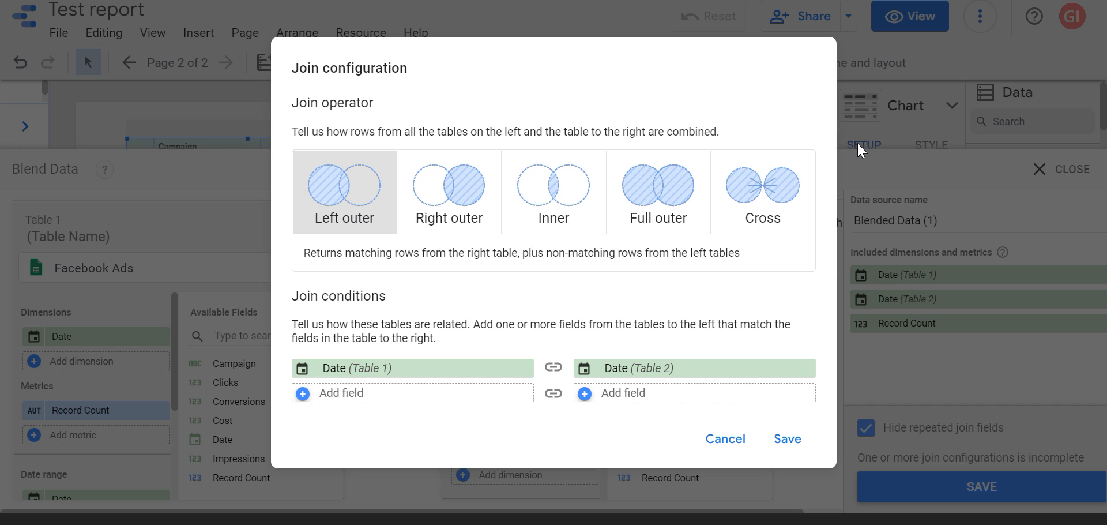
mouse_move(394, 190)
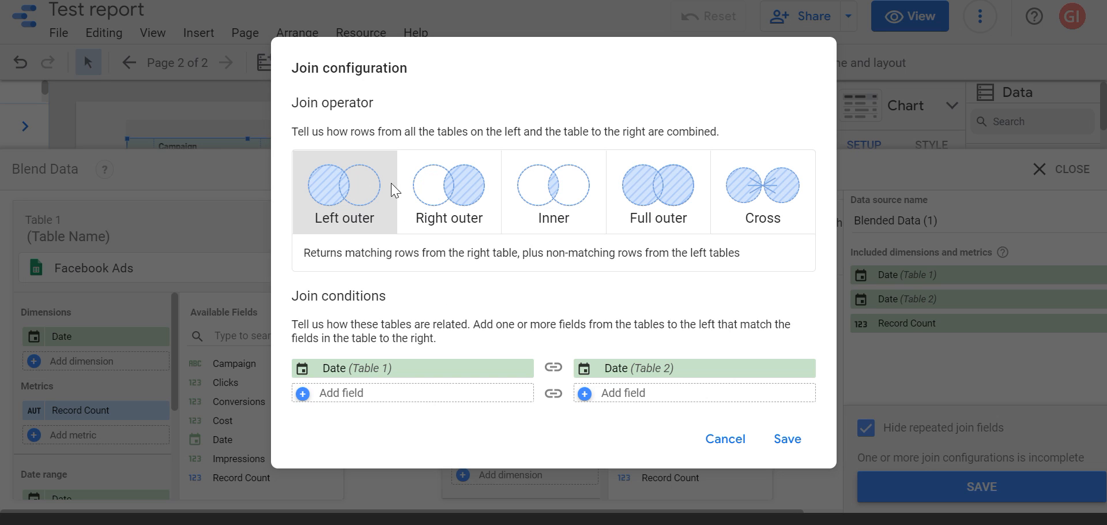
mouse_move(668, 227)
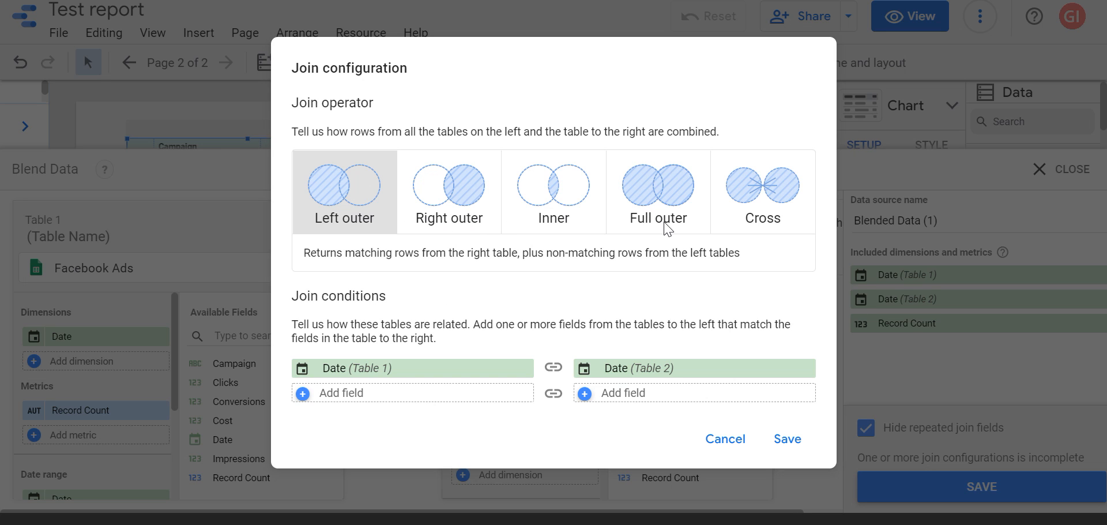
mouse_move(789, 233)
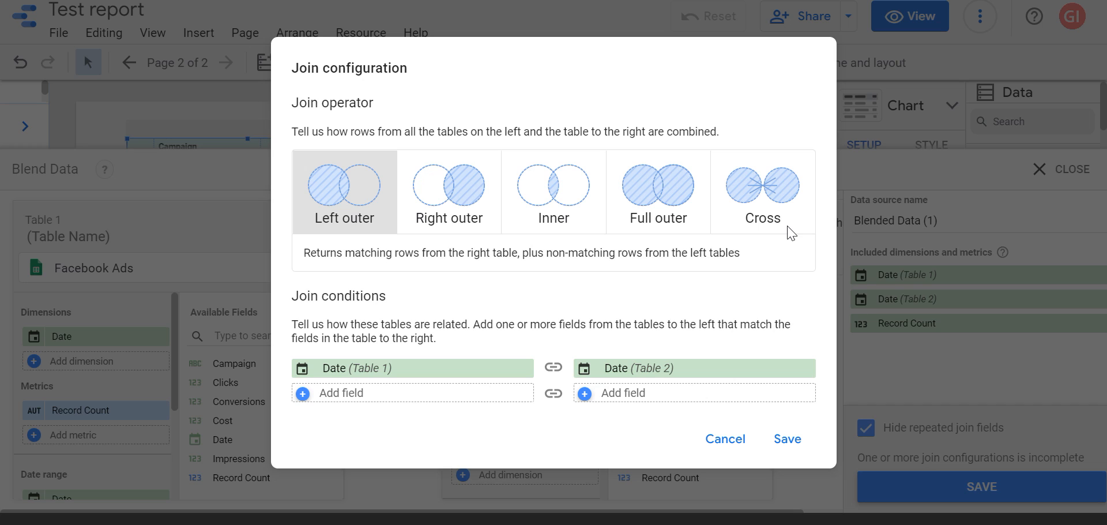
mouse_move(393, 192)
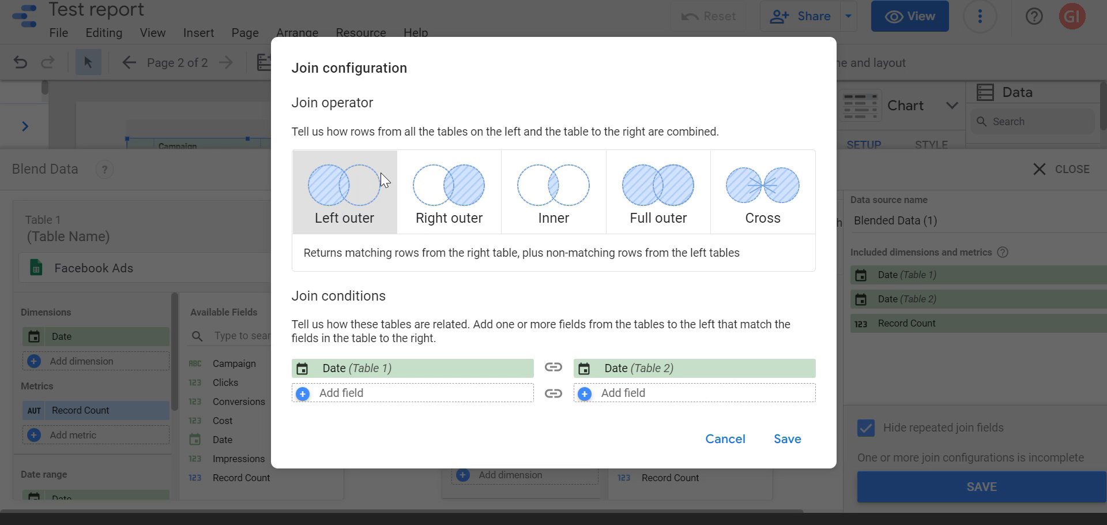
mouse_move(357, 210)
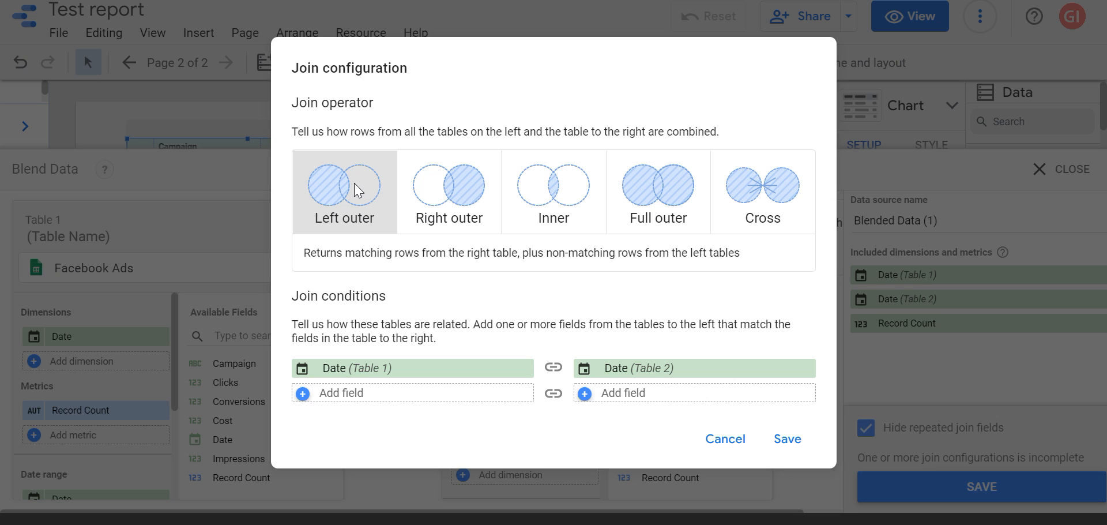
mouse_move(373, 176)
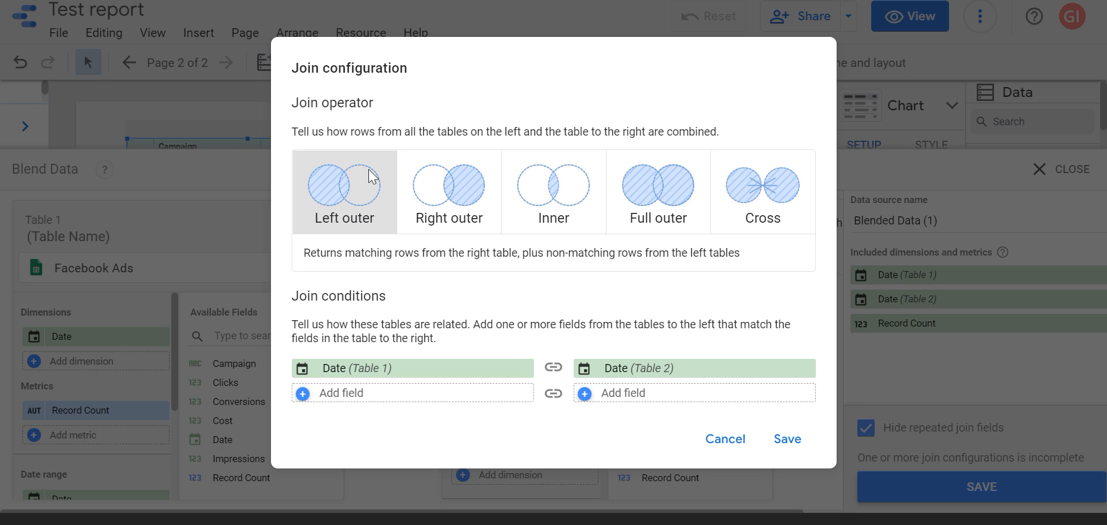
Switch to the Google Sheets window and bring up the Google Ads sheet.
left_click(786, 438)
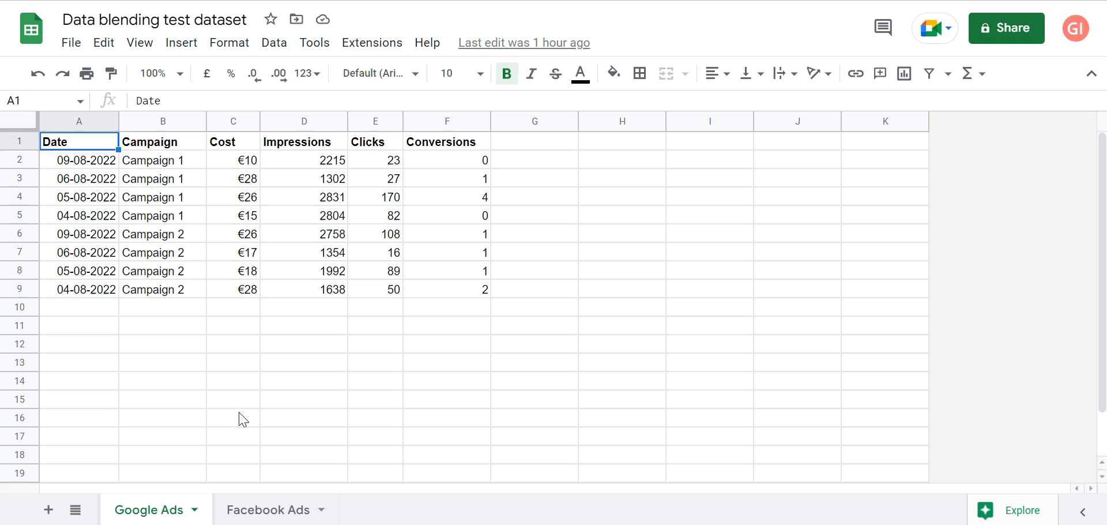
mouse_move(165, 509)
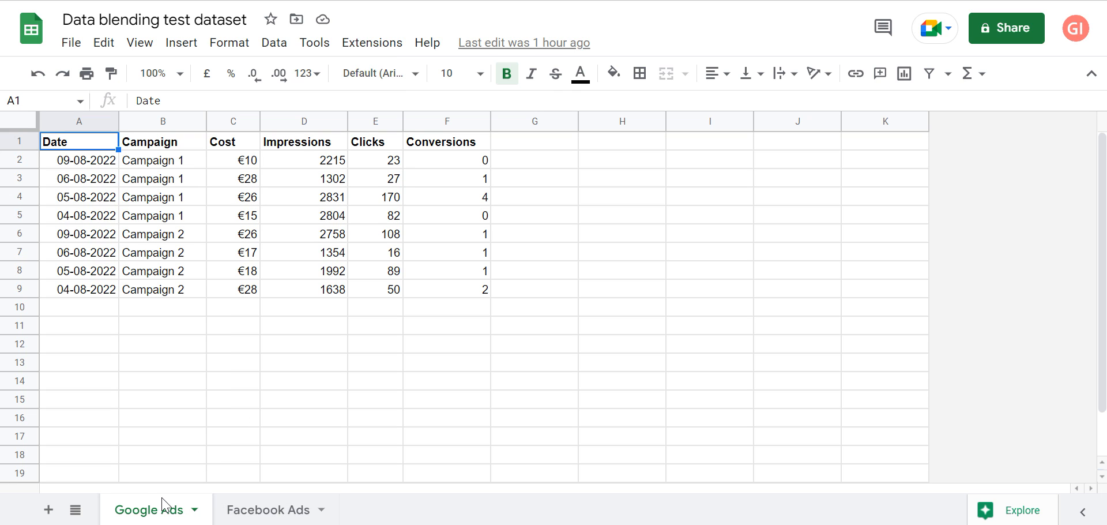
left_click(267, 510)
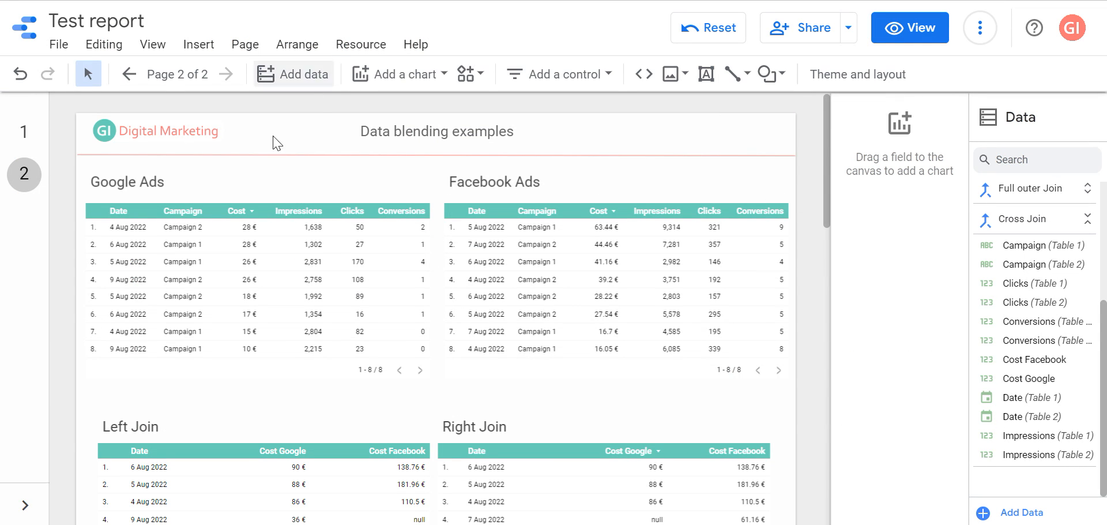
mouse_move(873, 225)
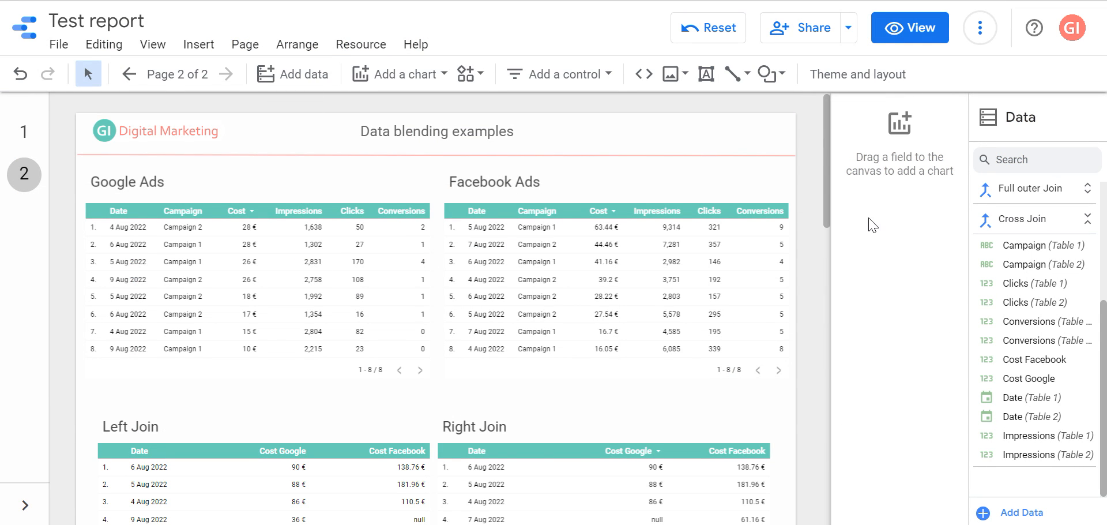
mouse_move(830, 370)
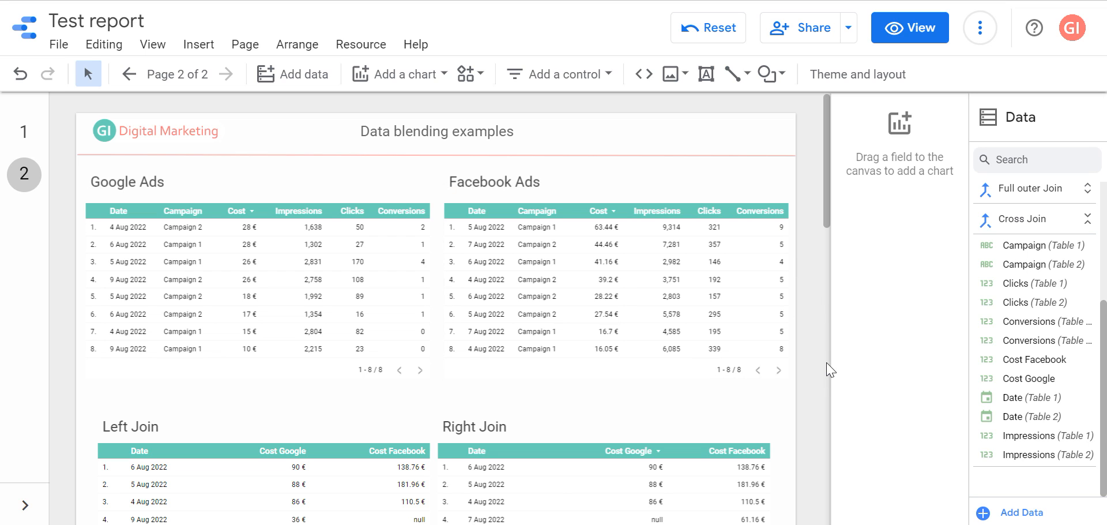
mouse_move(819, 391)
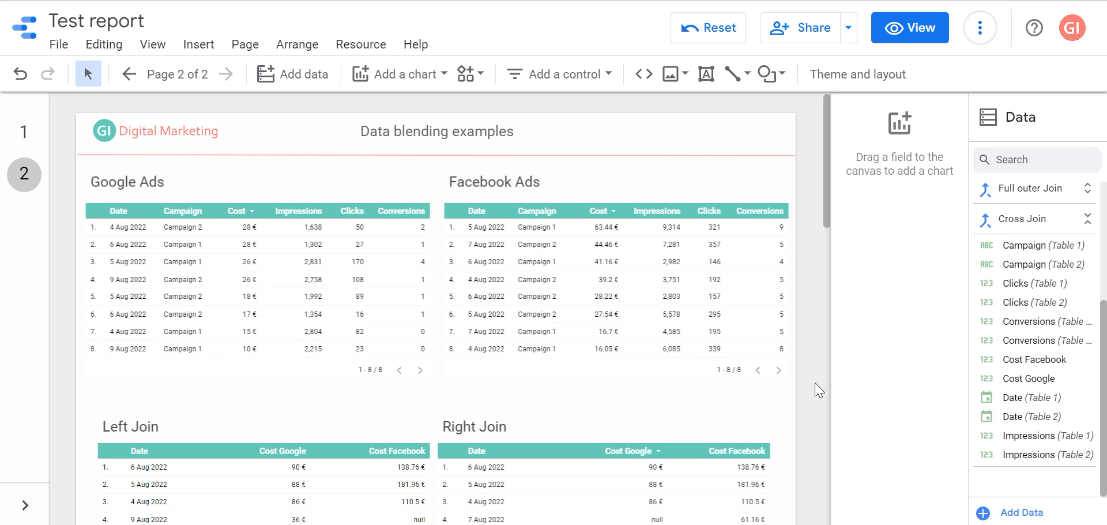